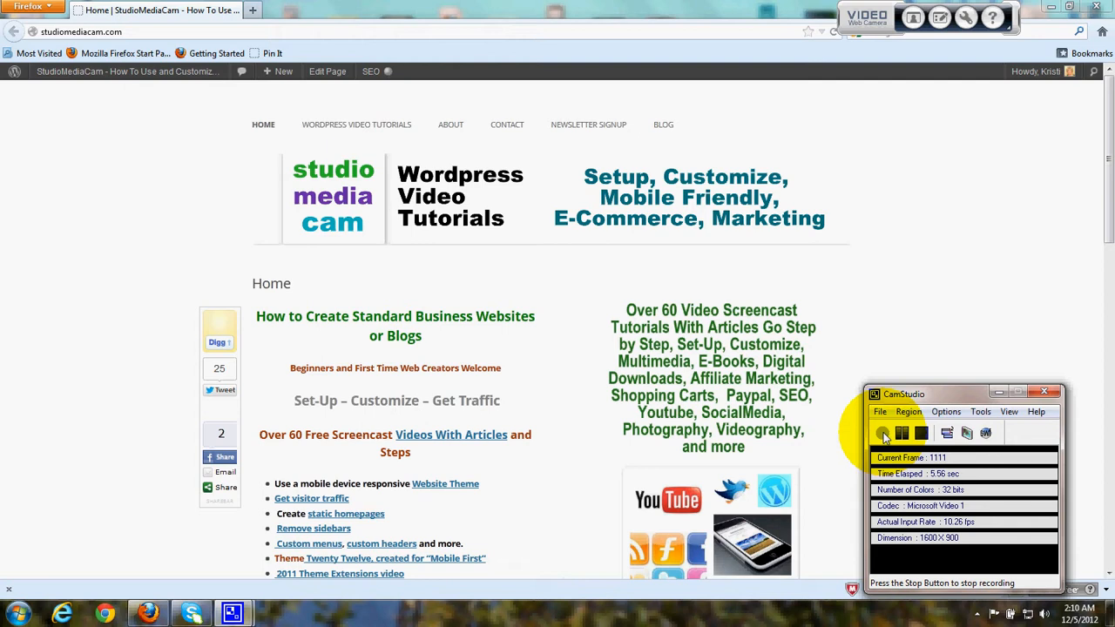
pyautogui.moveTo(77, 85)
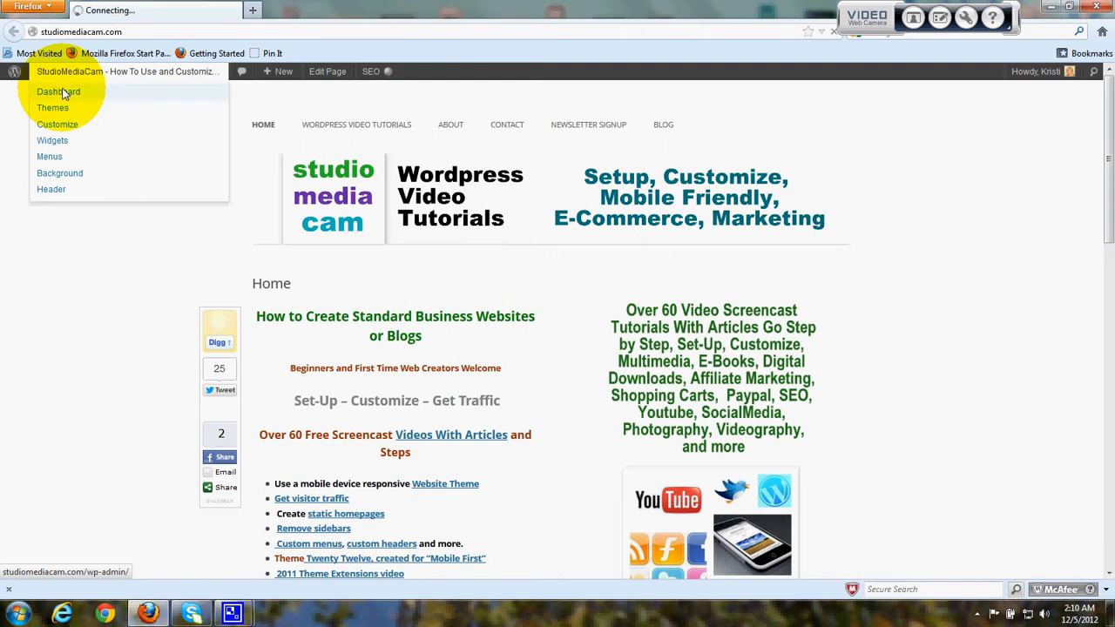
# Navigate from the dashboard to Appearance > Themes and switch to Install Themes.
pyautogui.click(59, 91)
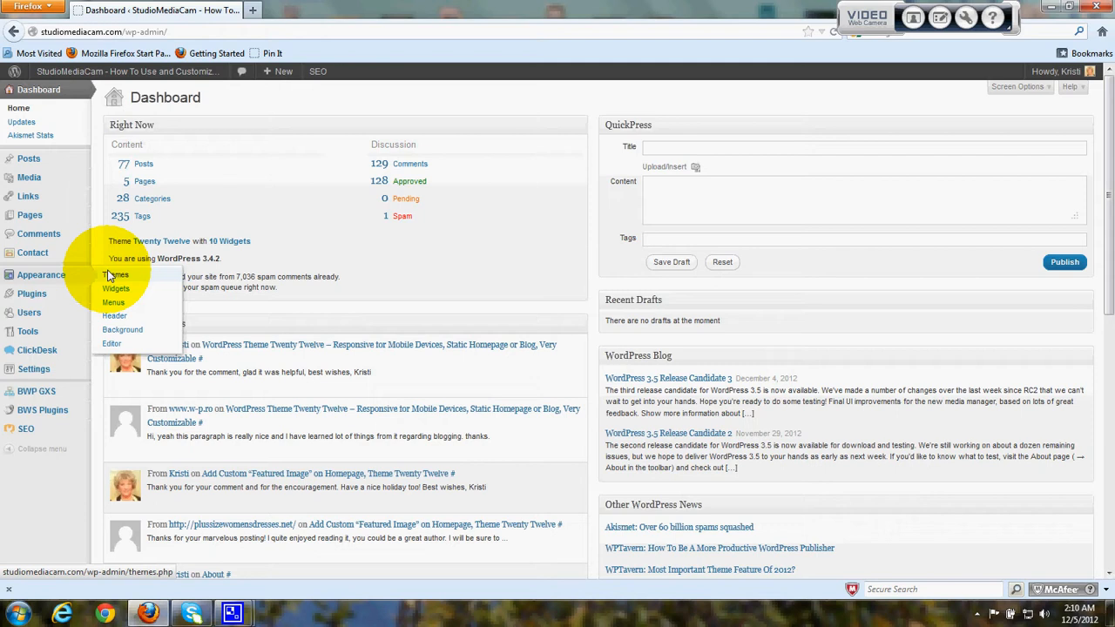
pyautogui.click(115, 275)
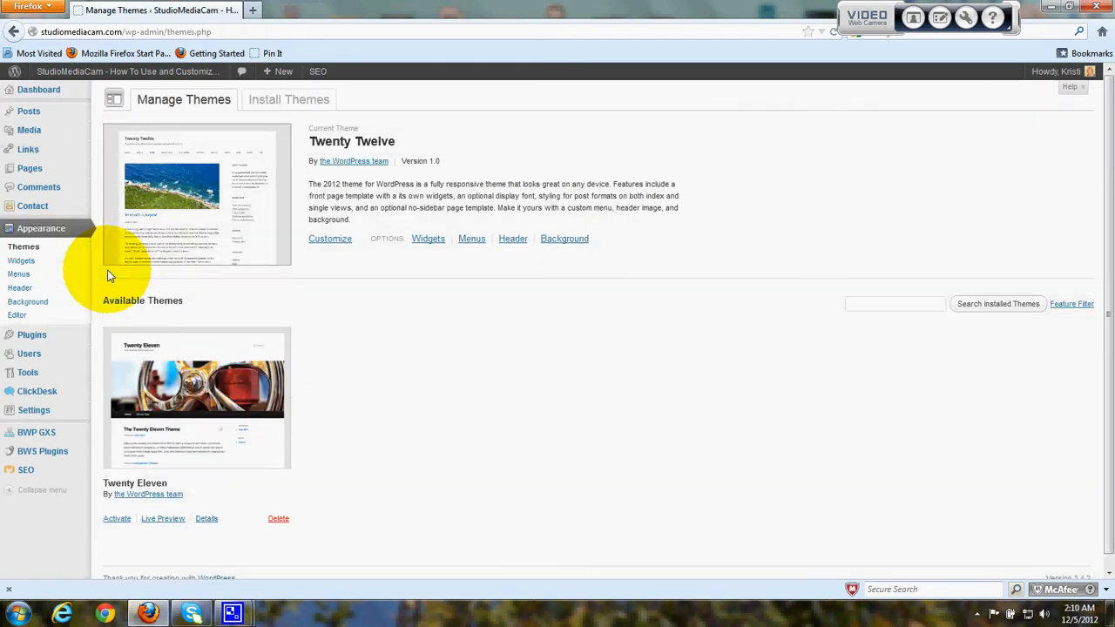
pyautogui.click(290, 98)
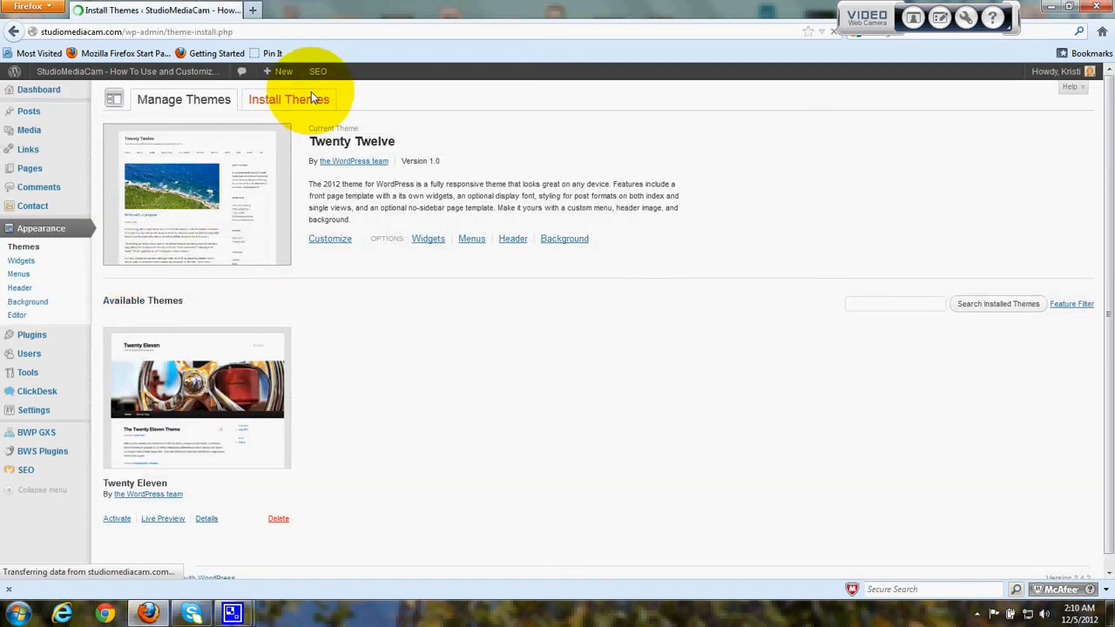
# Search the theme directory for the suggested keyword 'mobile responsive'.
pyautogui.click(289, 97)
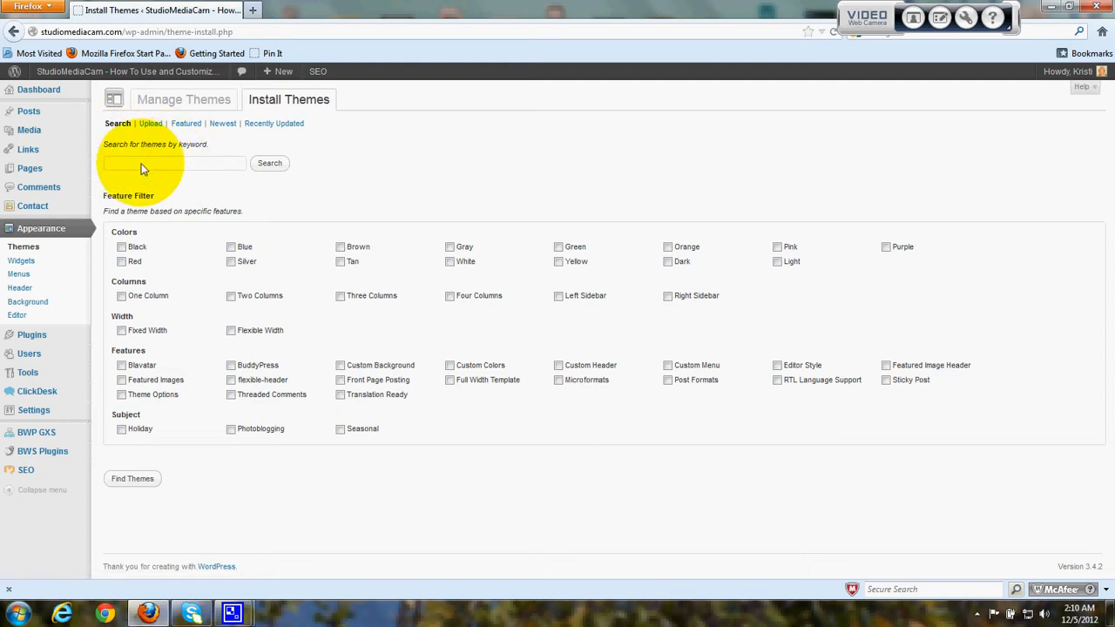
pyautogui.write('m')
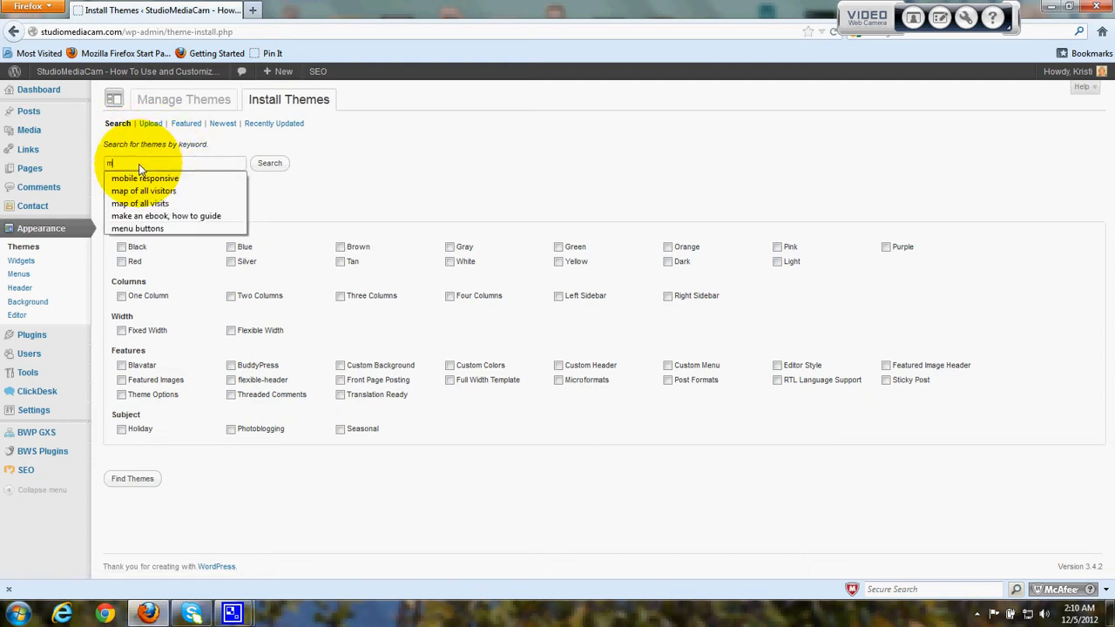
pyautogui.write('obi')
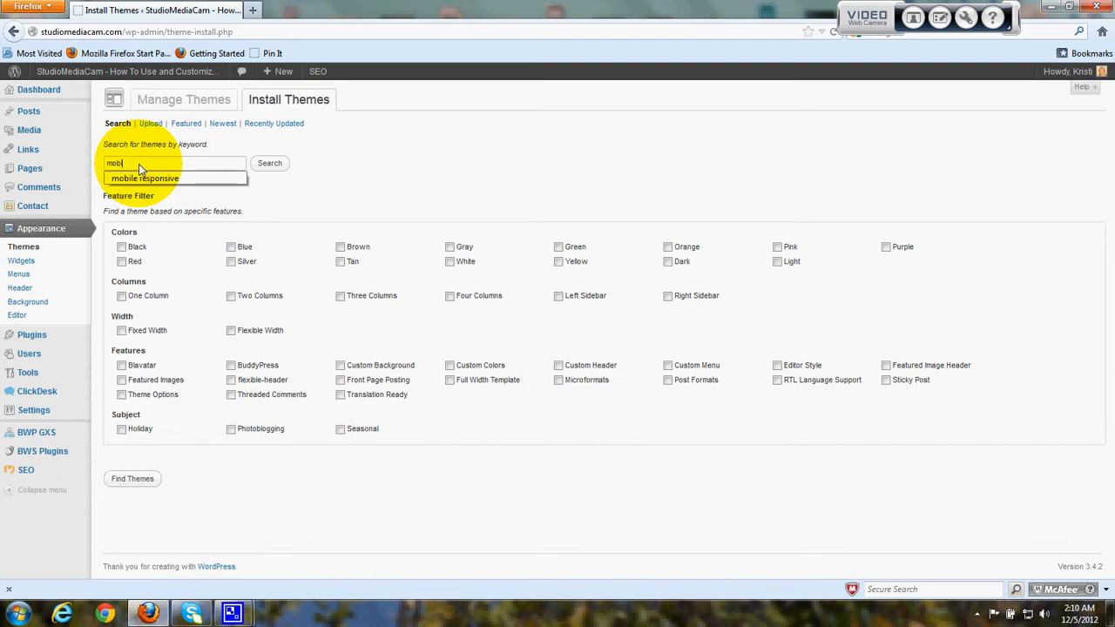
pyautogui.click(145, 178)
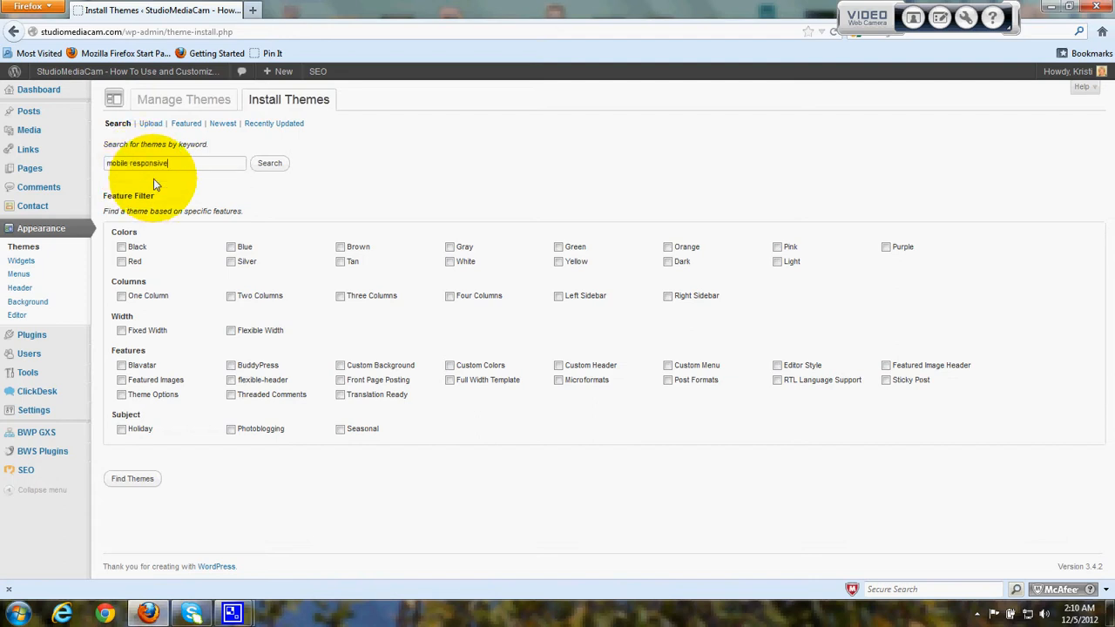
pyautogui.moveTo(340, 185)
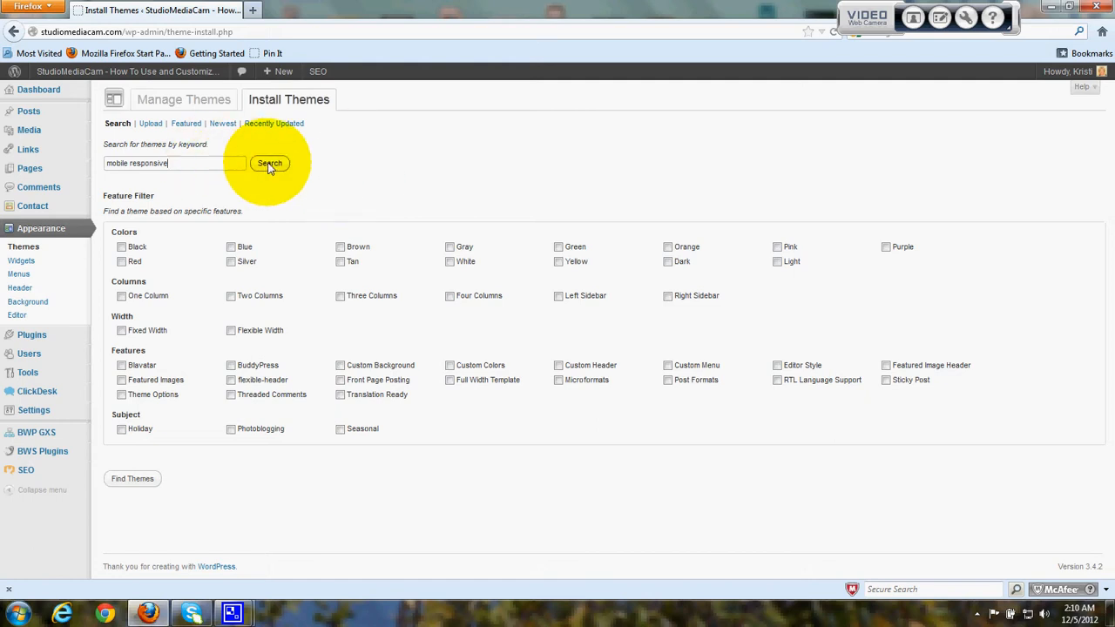
pyautogui.click(268, 164)
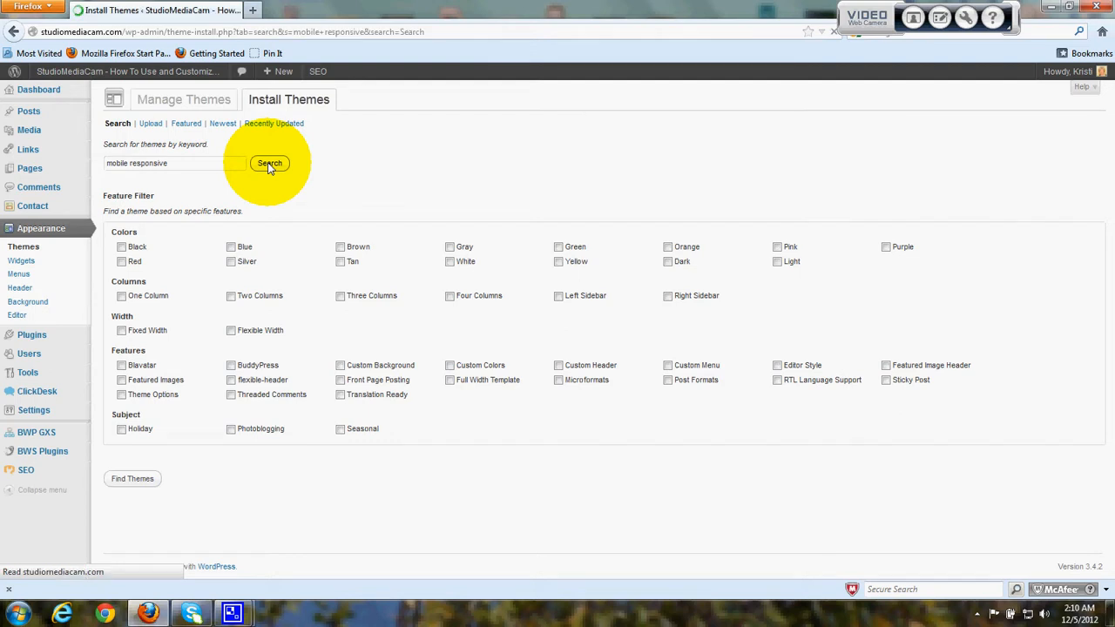
# Show the 'mobile responsive' results listing Suffusion, Responsive, Twenty Twelve and Weaver II.
pyautogui.click(268, 163)
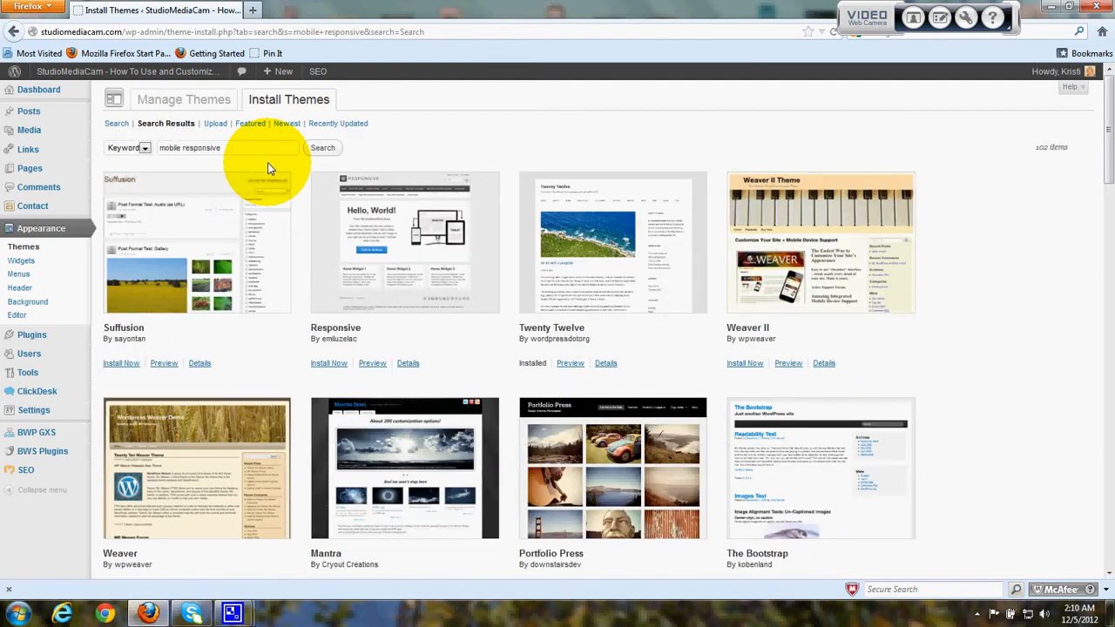
pyautogui.moveTo(479, 136)
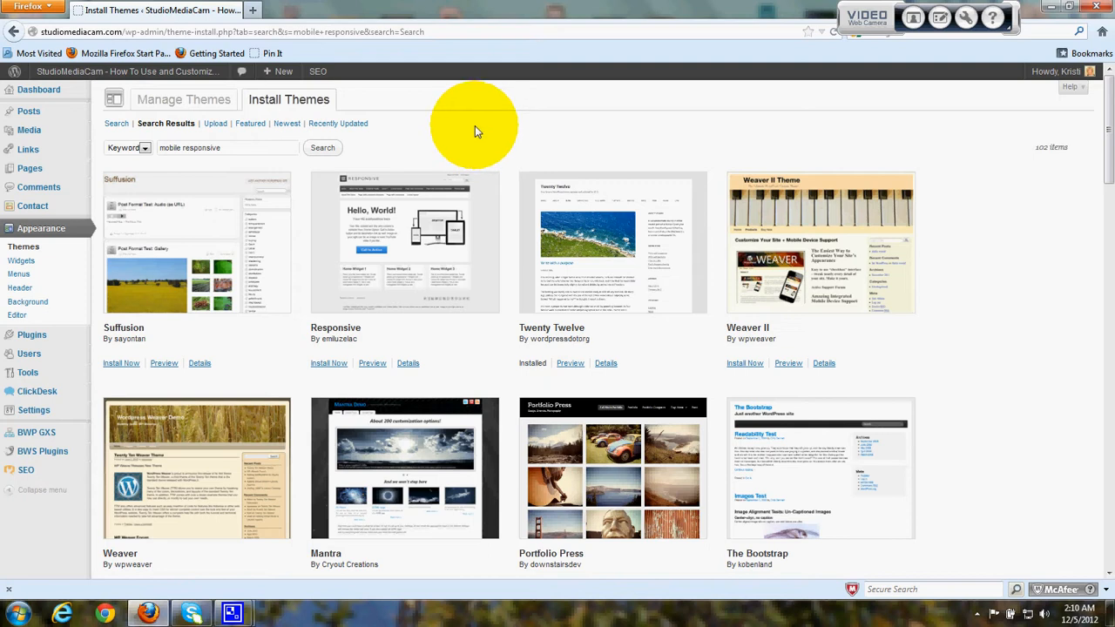
pyautogui.moveTo(460, 129)
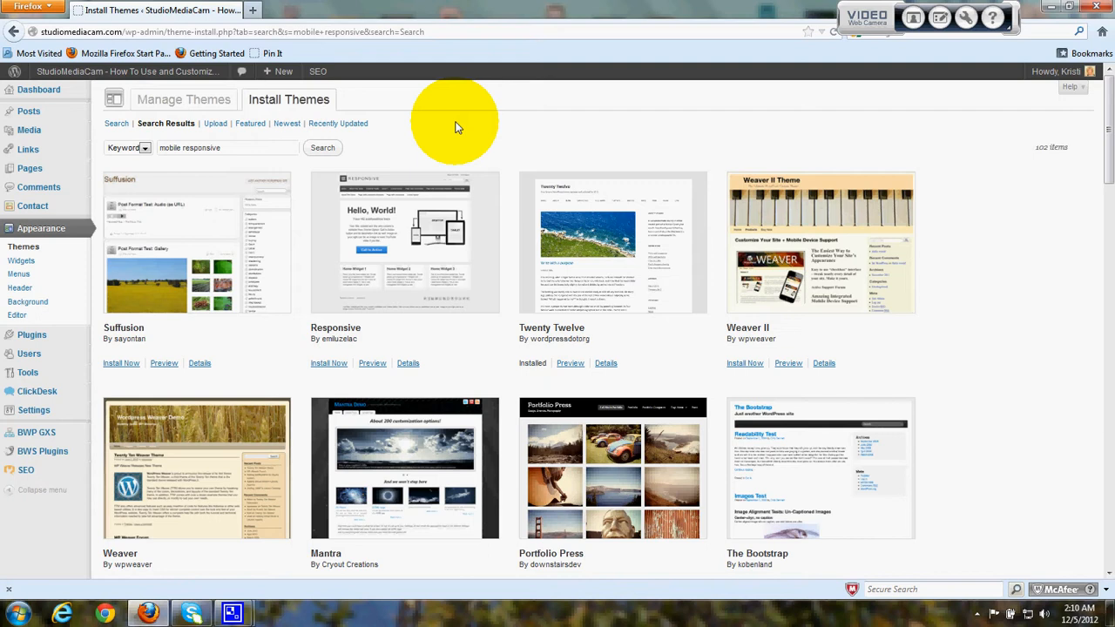
pyautogui.moveTo(188, 328)
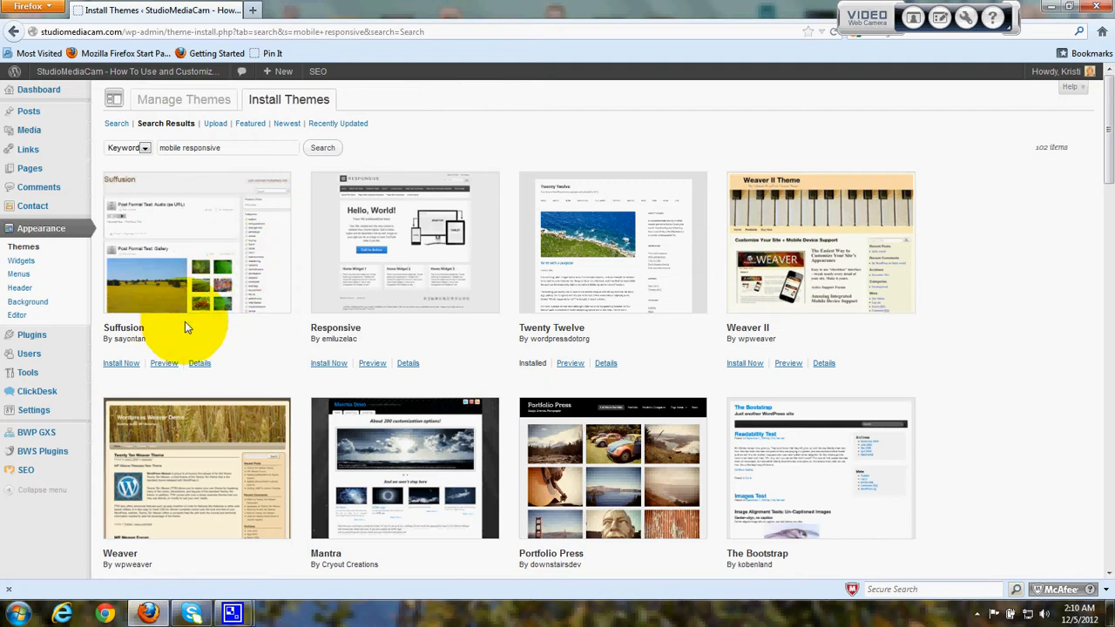
pyautogui.moveTo(596, 327)
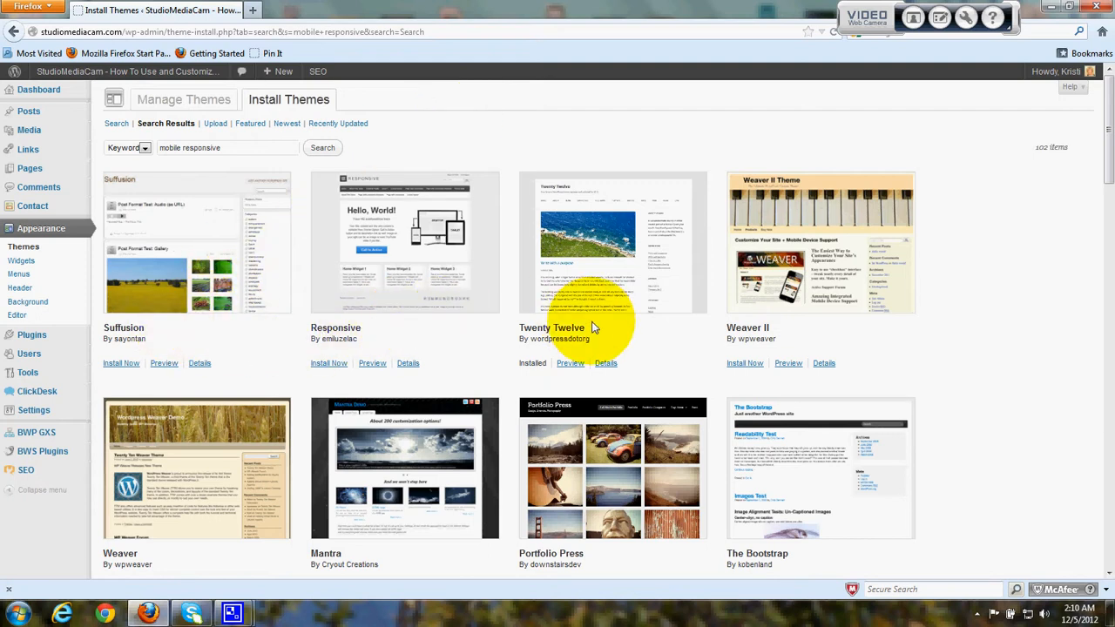
pyautogui.moveTo(624, 326)
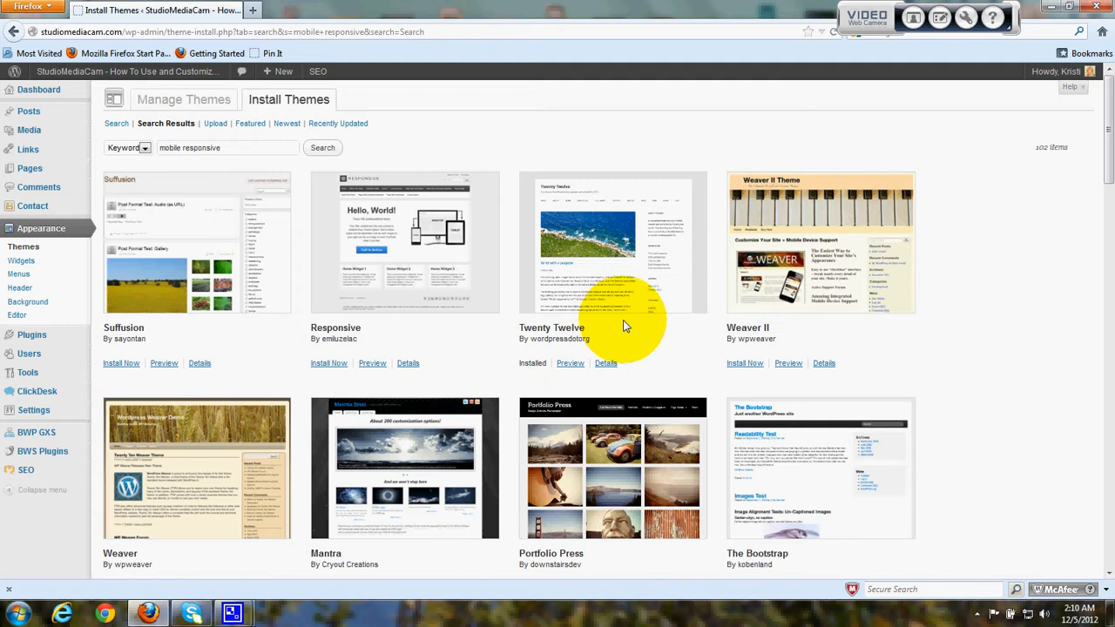
pyautogui.moveTo(870, 331)
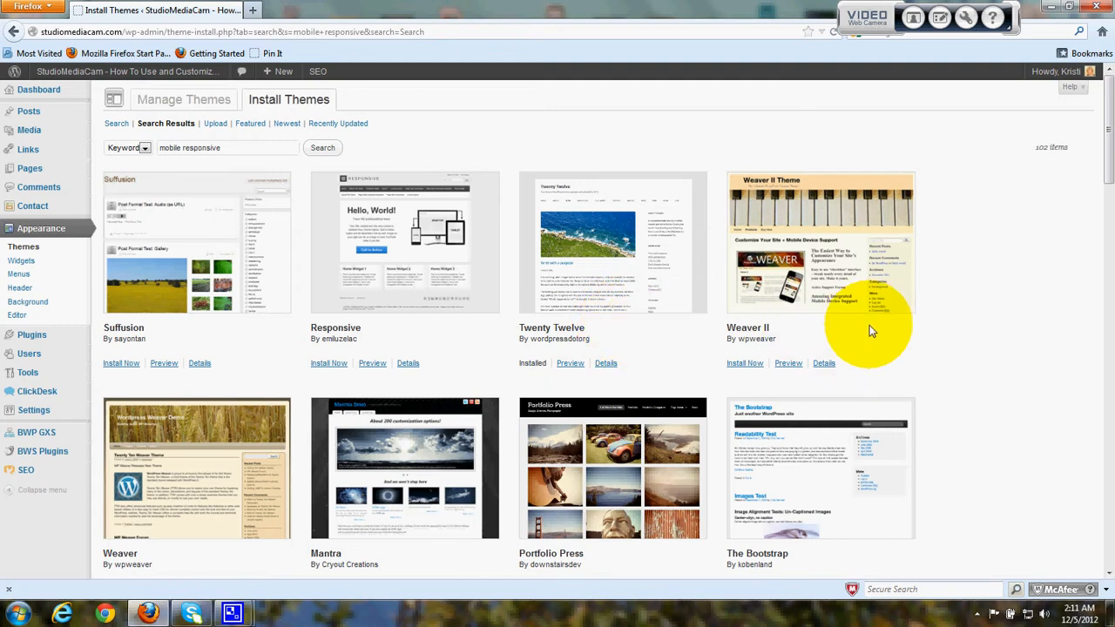
pyautogui.moveTo(915, 212)
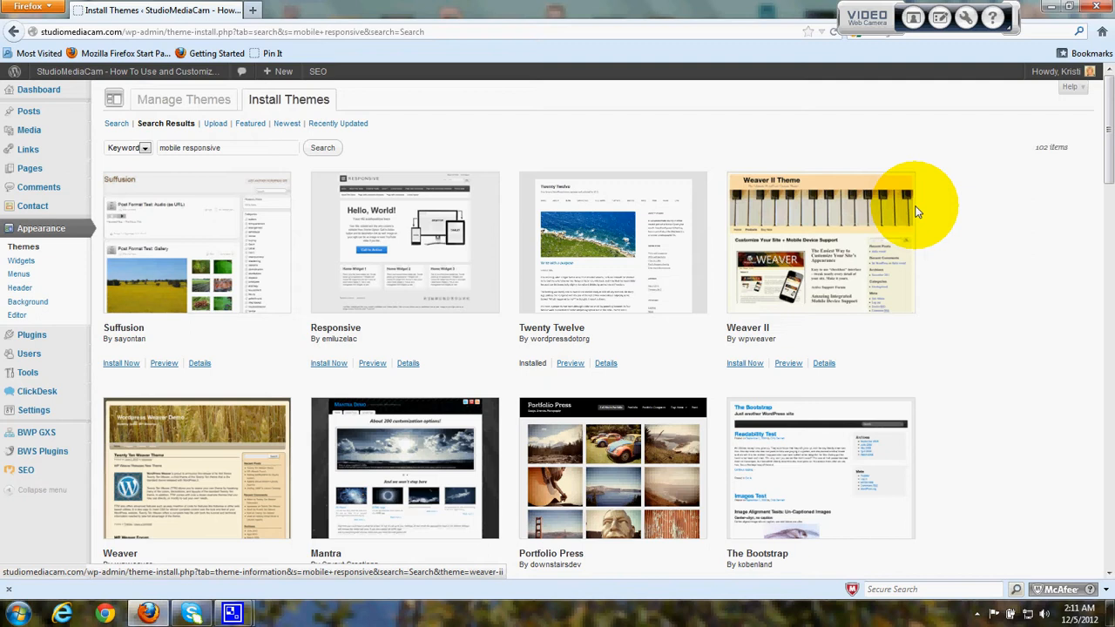
pyautogui.moveTo(540, 206)
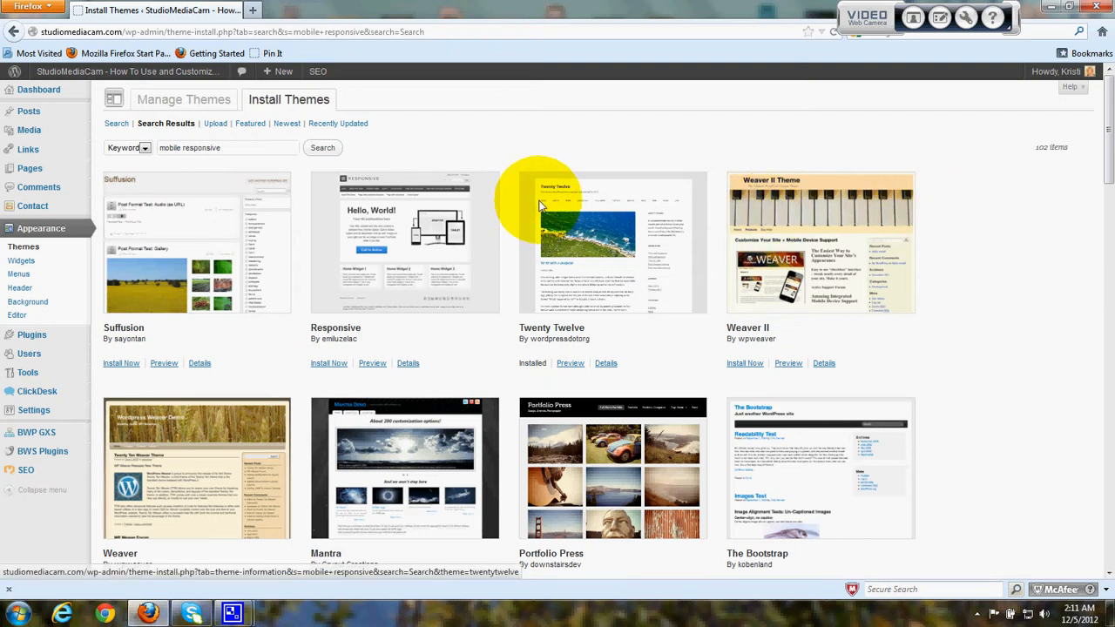
pyautogui.moveTo(599, 244)
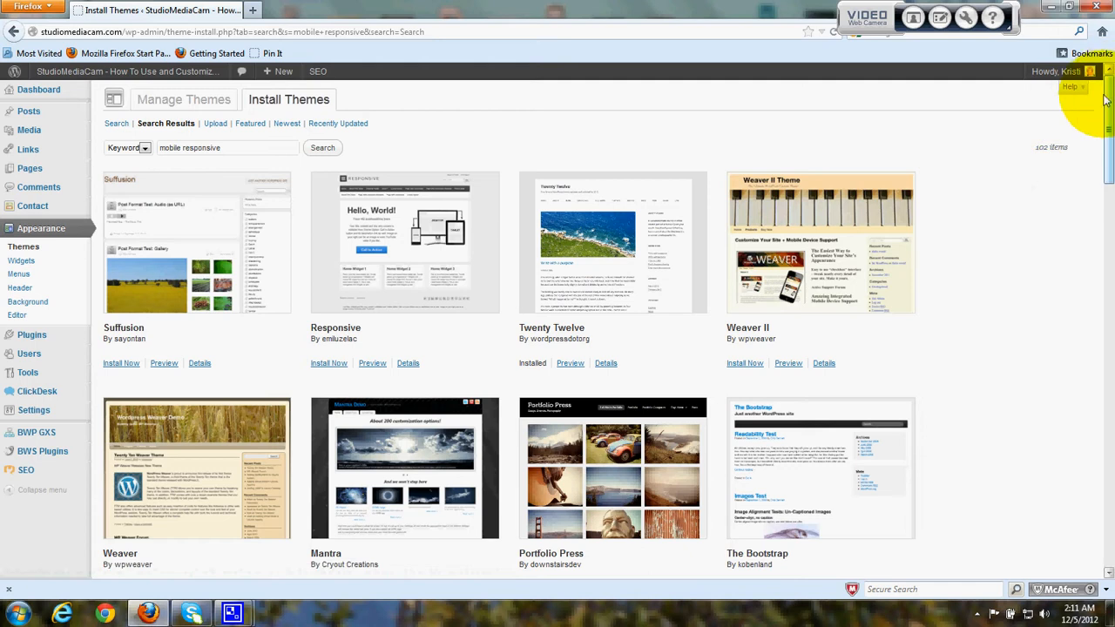
pyautogui.scroll(-3)
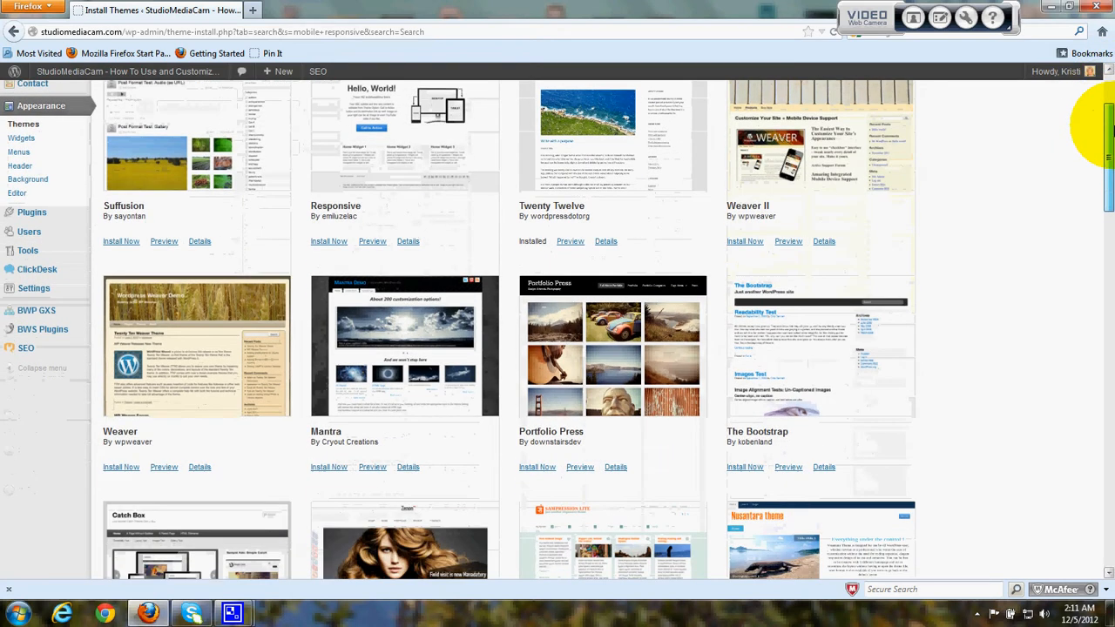
pyautogui.scroll(-3)
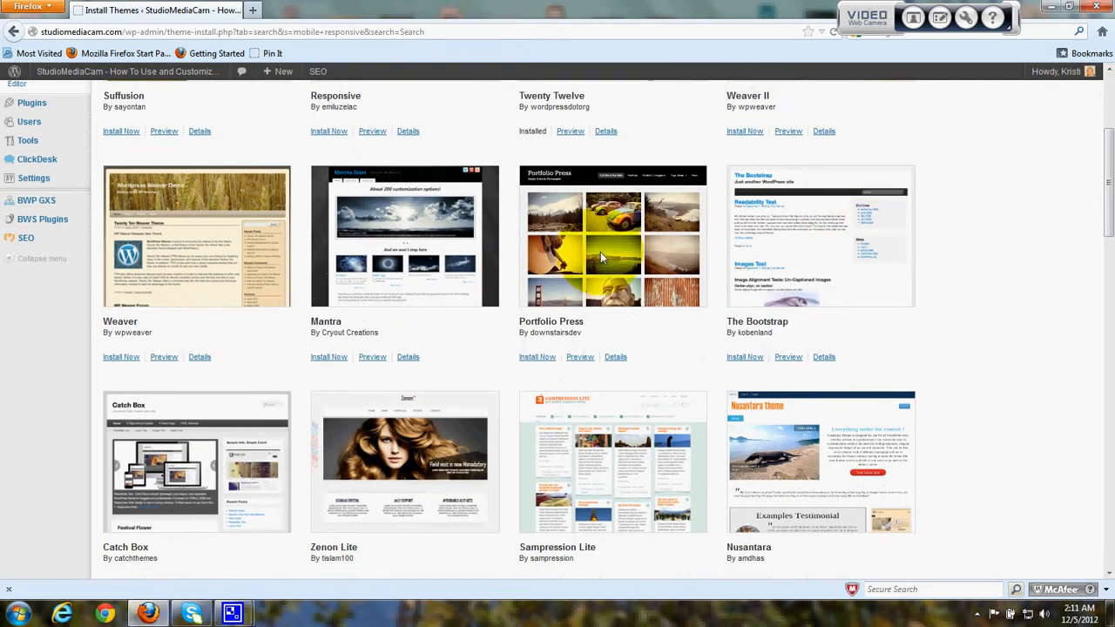
pyautogui.moveTo(599, 338)
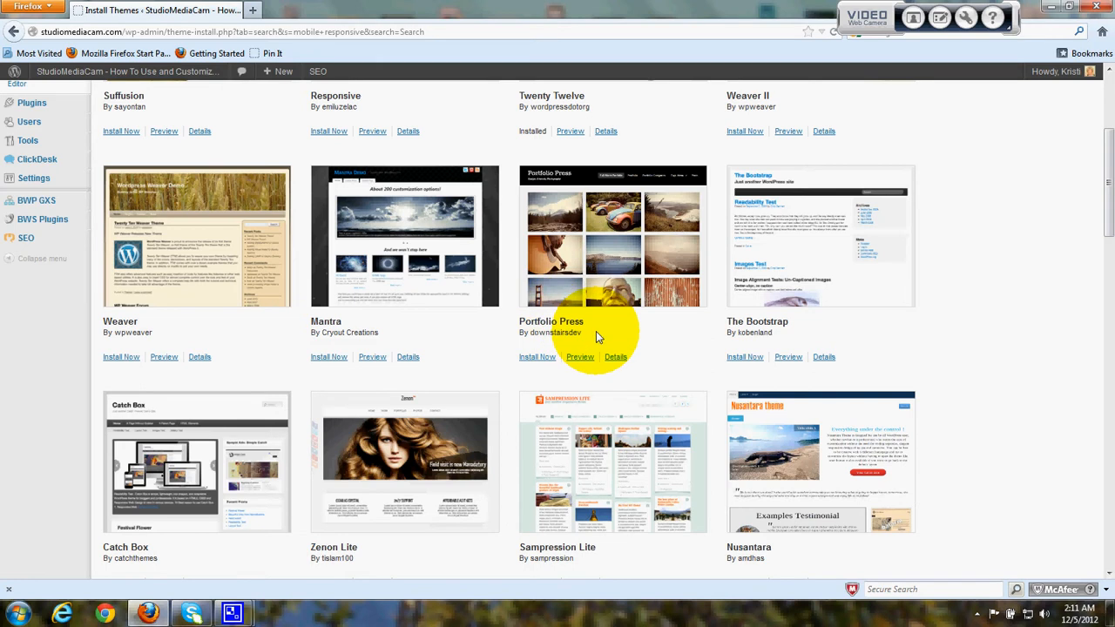
pyautogui.moveTo(625, 293)
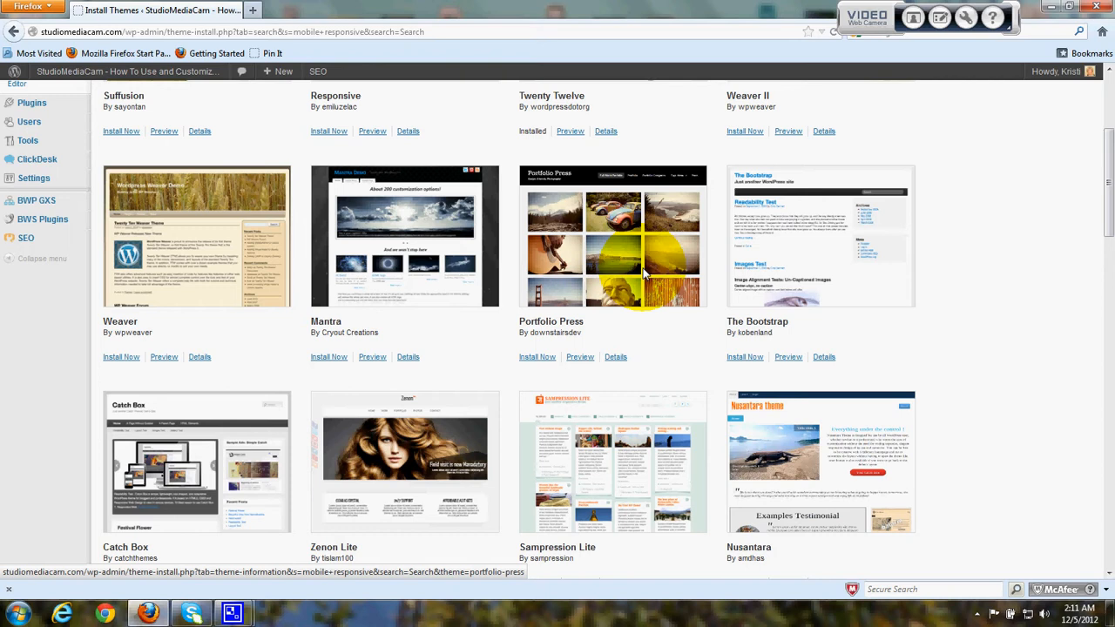
pyautogui.moveTo(178, 478)
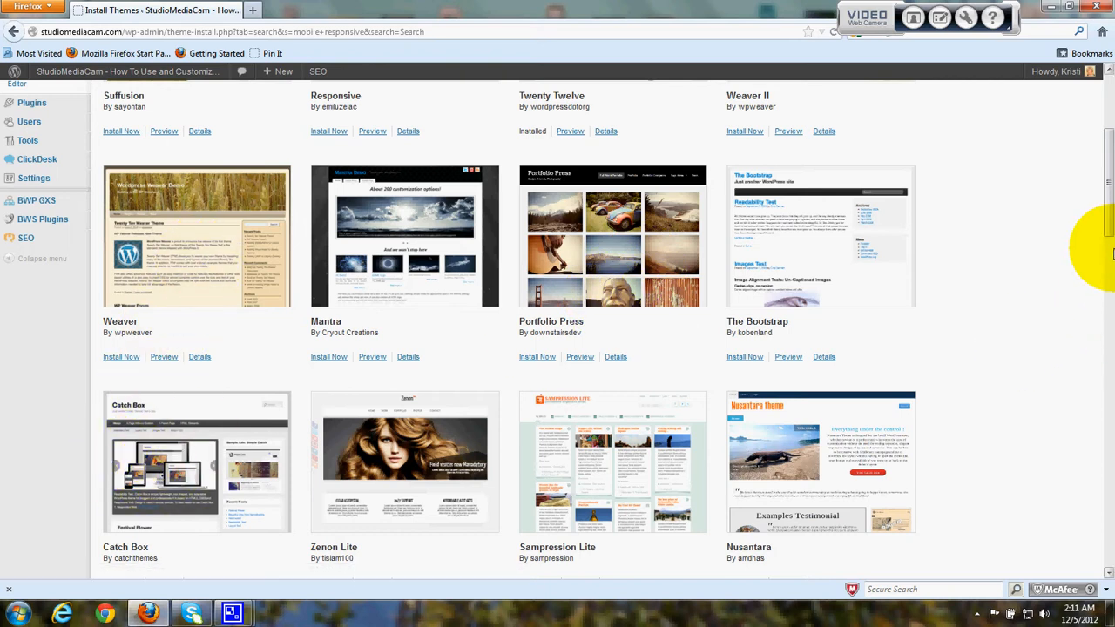
pyautogui.scroll(-3)
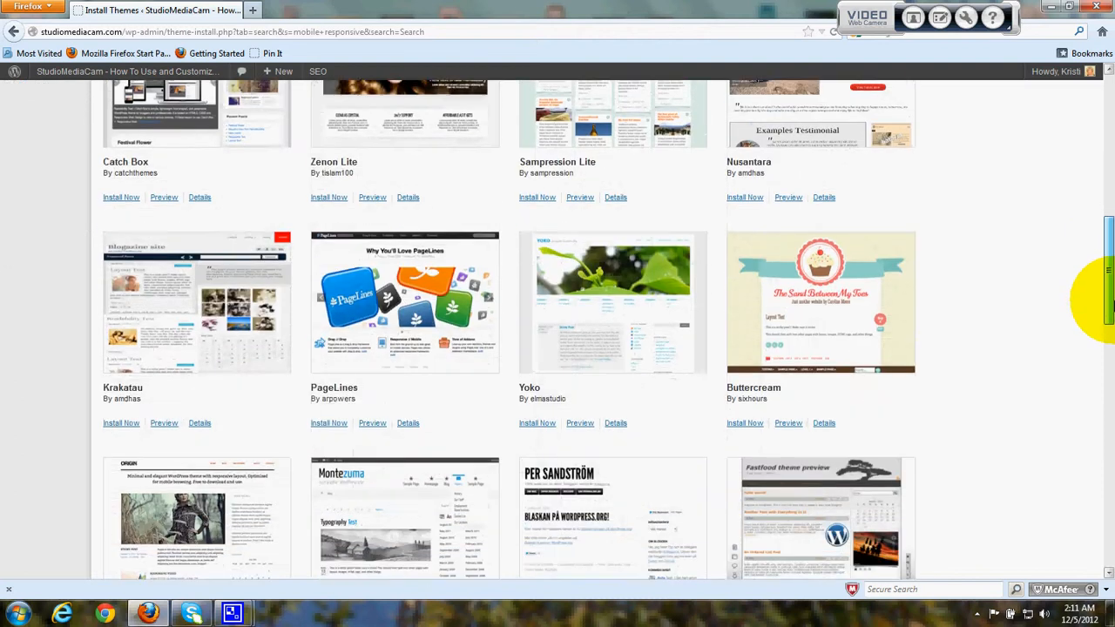
pyautogui.scroll(-3)
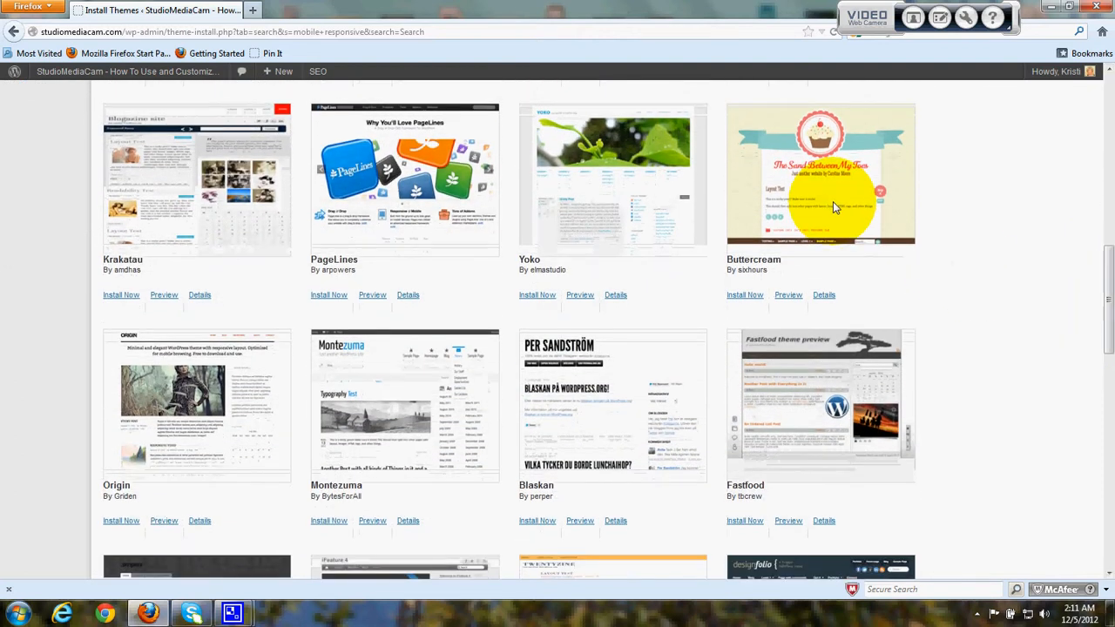
pyautogui.moveTo(502, 213)
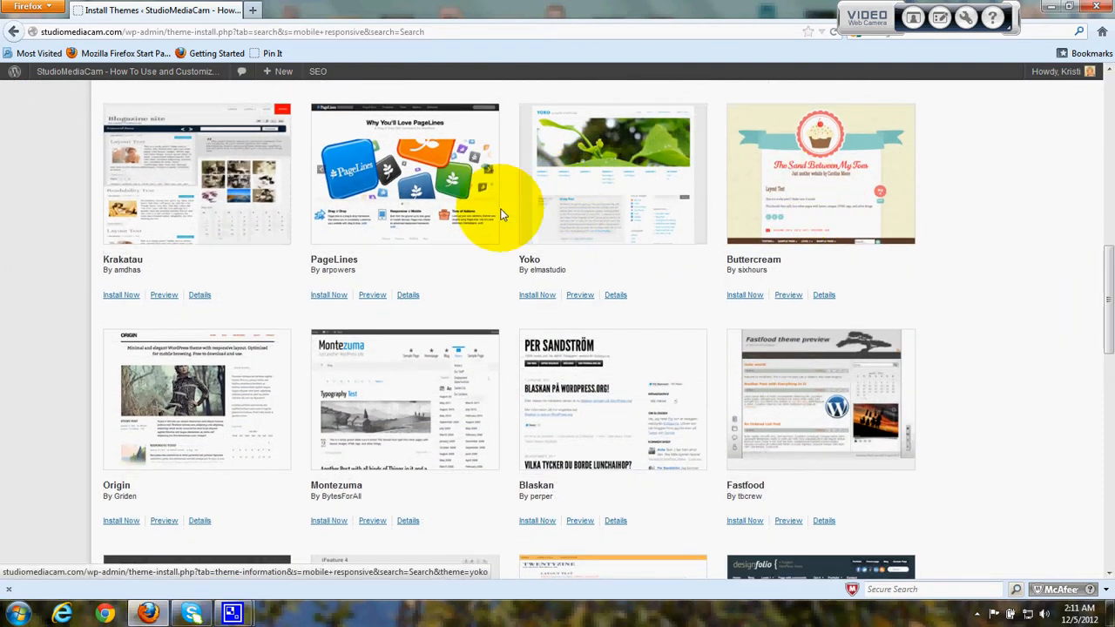
pyautogui.moveTo(190, 380)
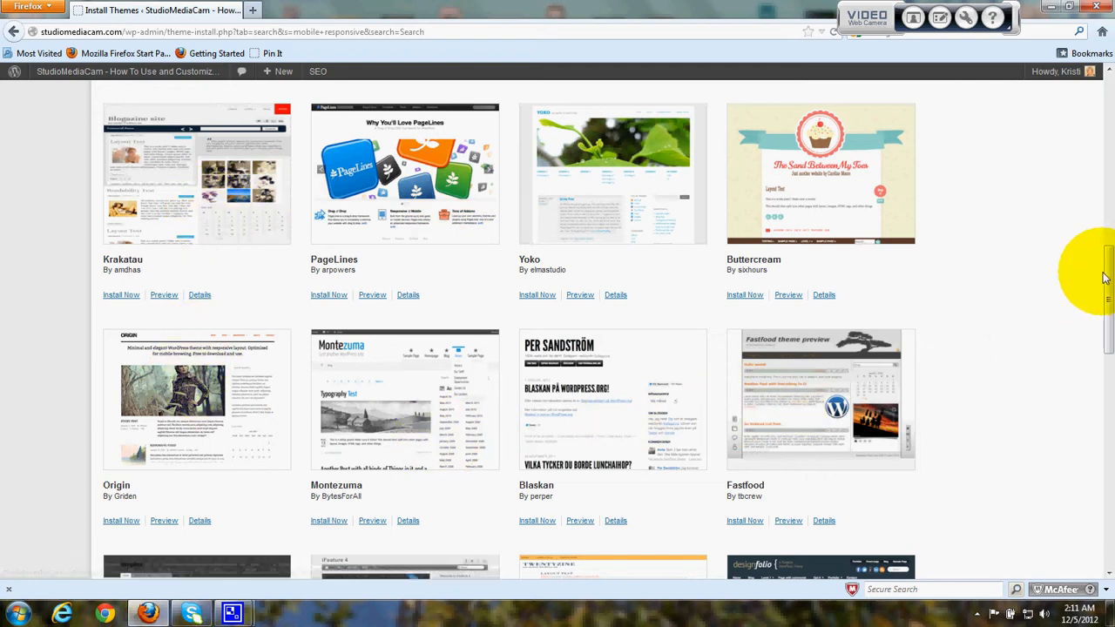
pyautogui.scroll(-3)
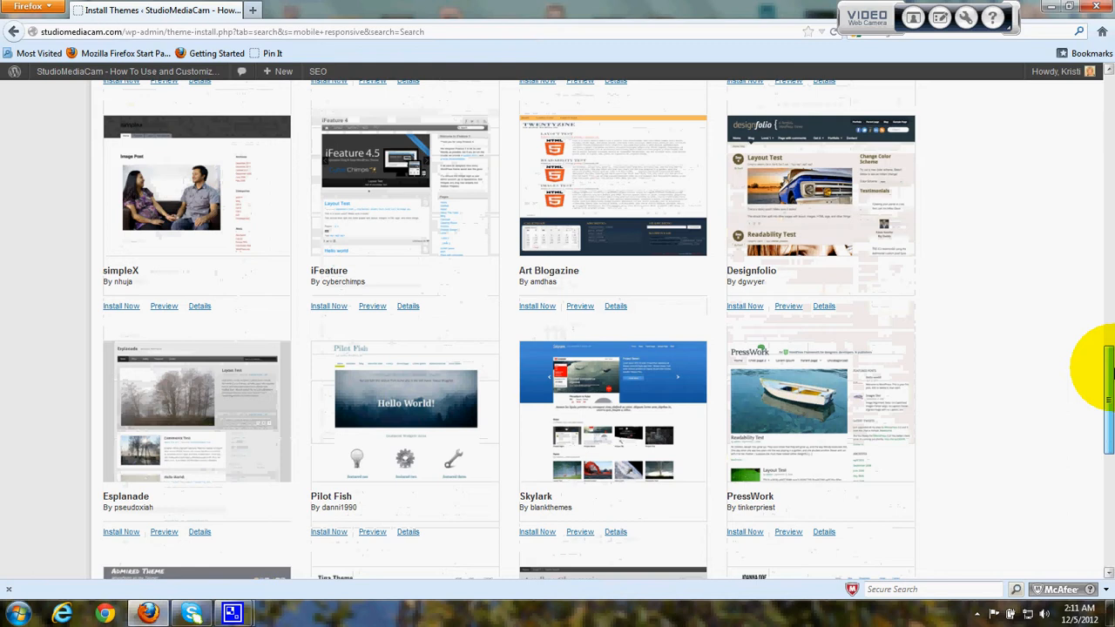
pyautogui.scroll(-3)
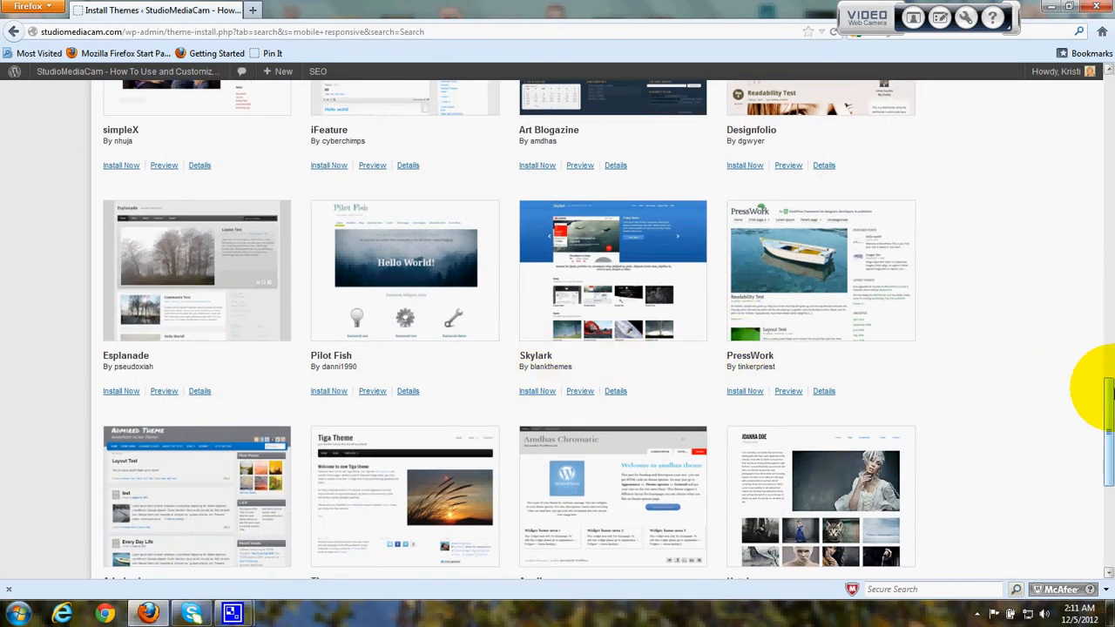
pyautogui.scroll(3)
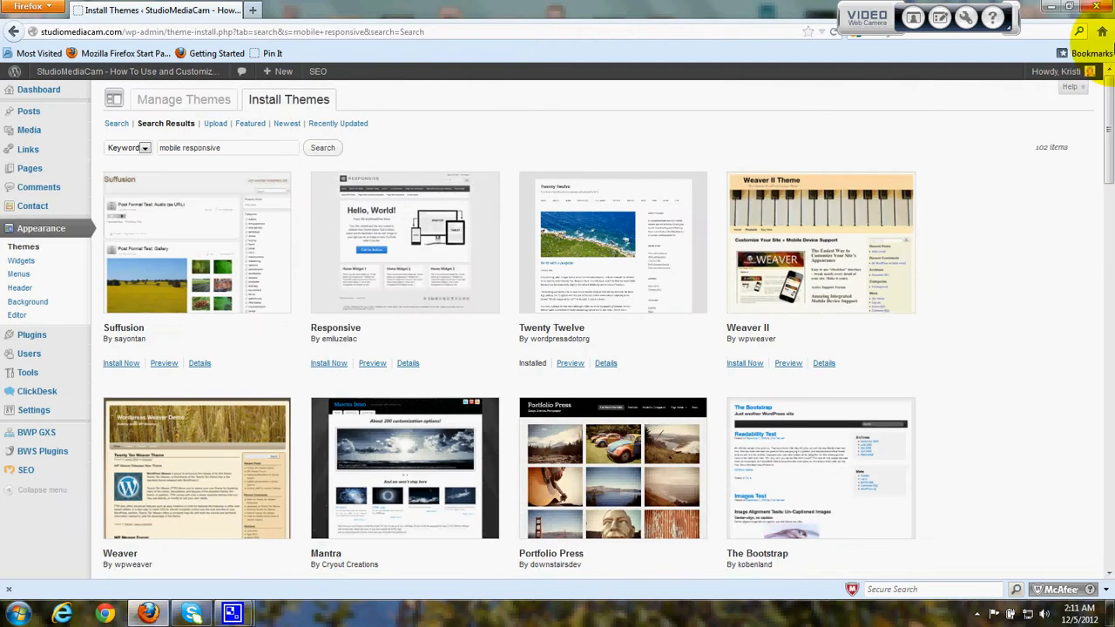
pyautogui.moveTo(327, 364)
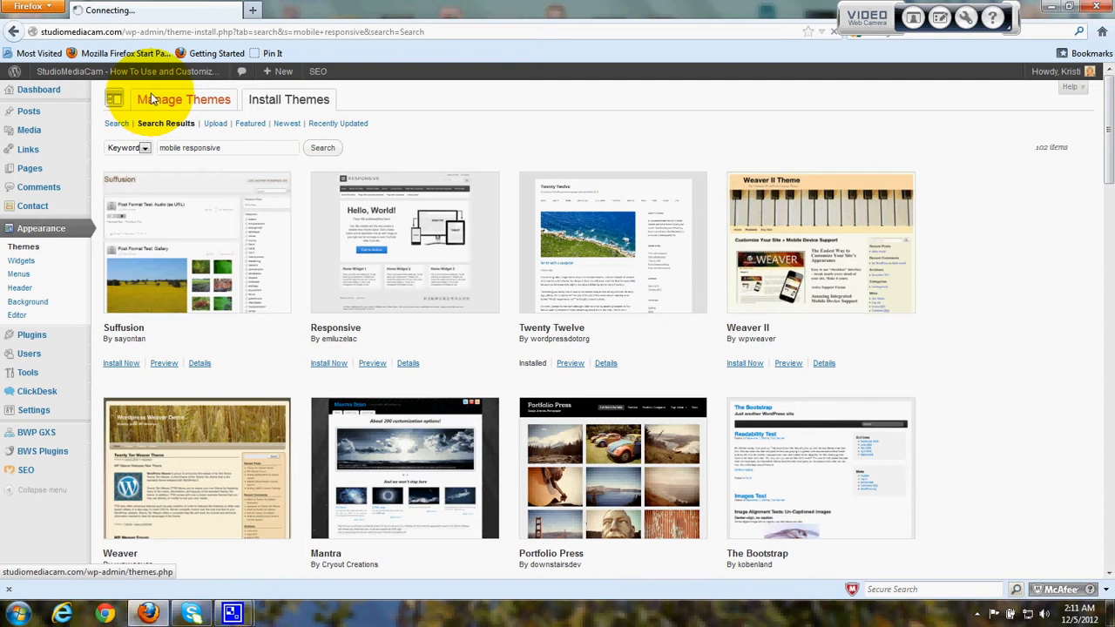
# Return to Manage Themes, showing Twenty Twelve current and Twenty Eleven available.
pyautogui.click(183, 99)
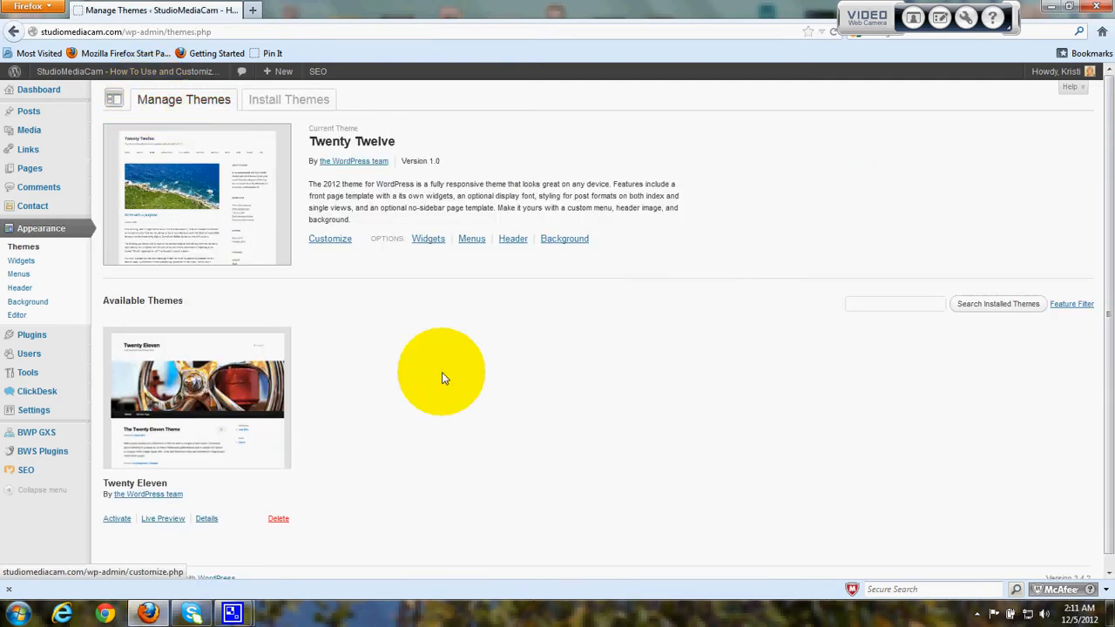
pyautogui.moveTo(409, 460)
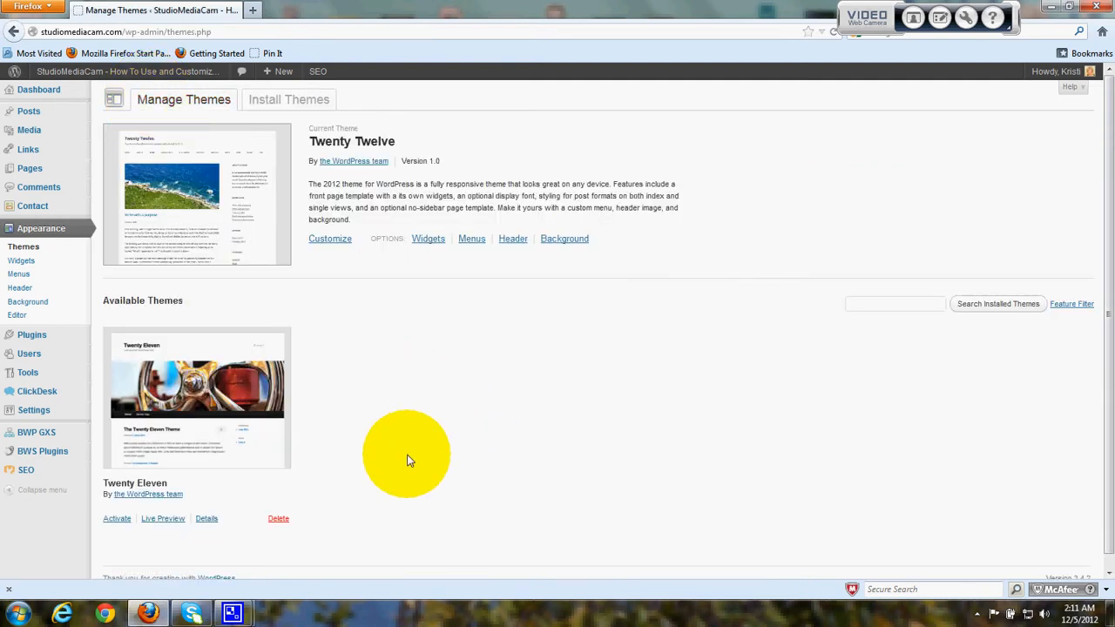
pyautogui.moveTo(209, 512)
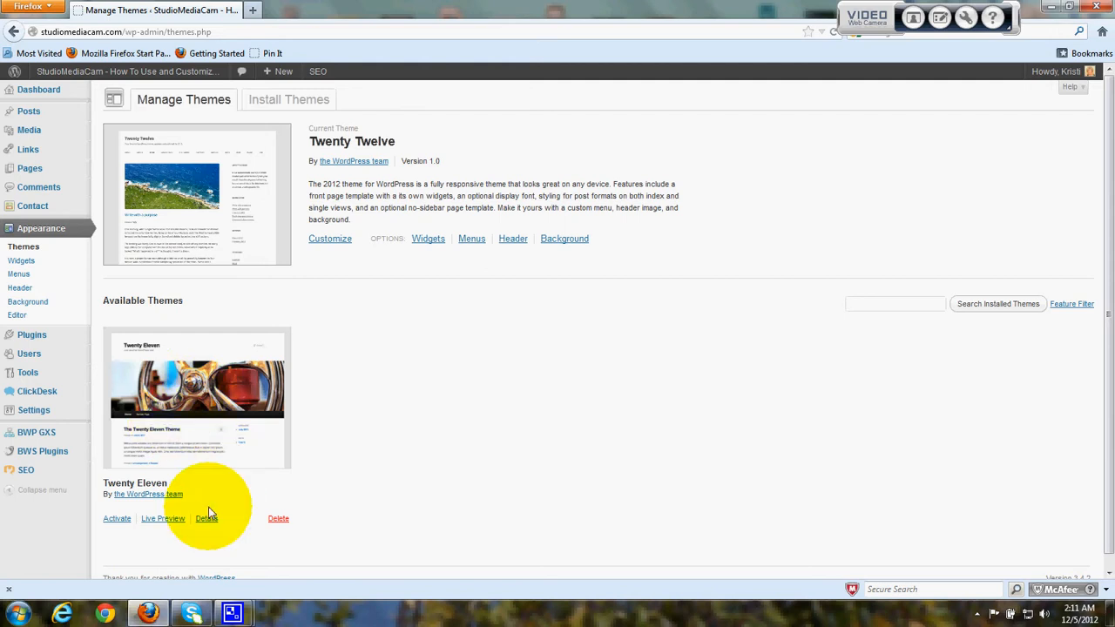
pyautogui.moveTo(566, 460)
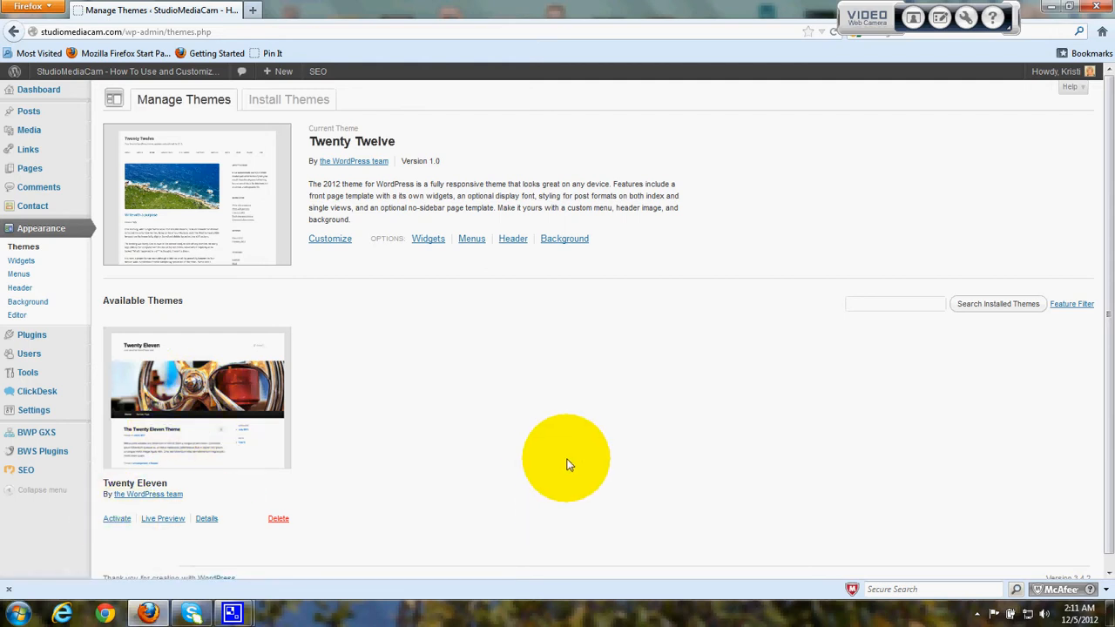
pyautogui.moveTo(547, 475)
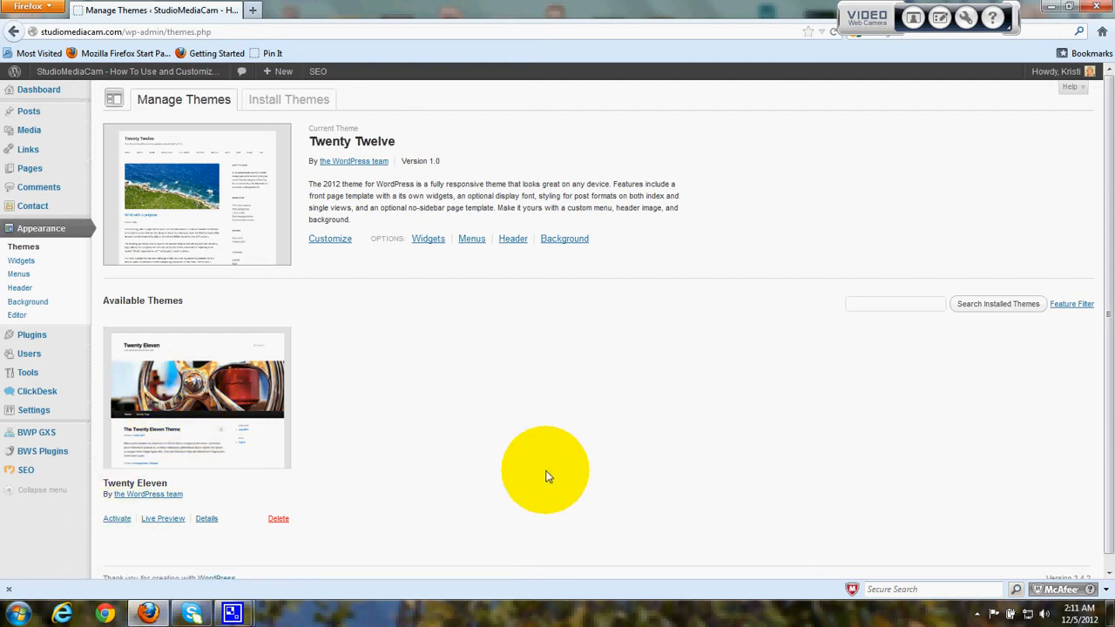
pyautogui.moveTo(508, 445)
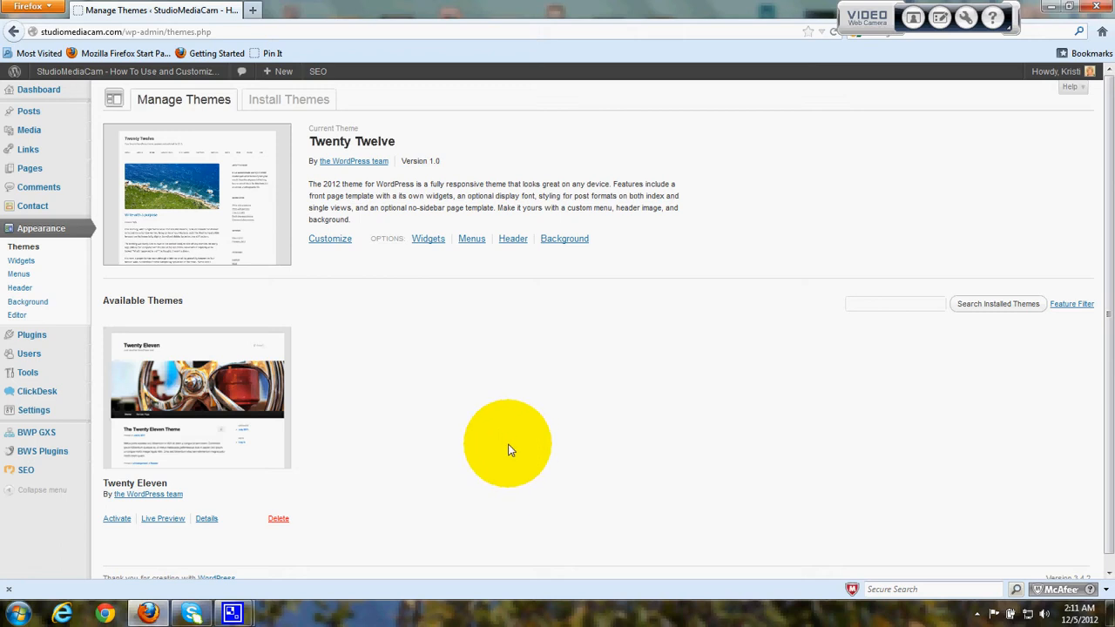
pyautogui.moveTo(310, 255)
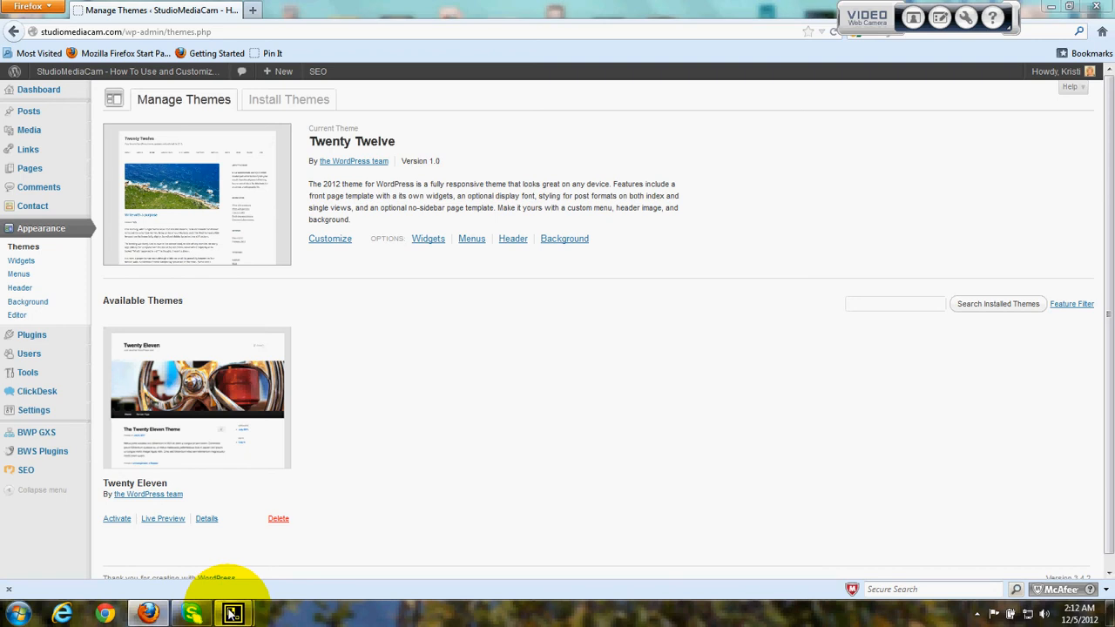
pyautogui.click(234, 613)
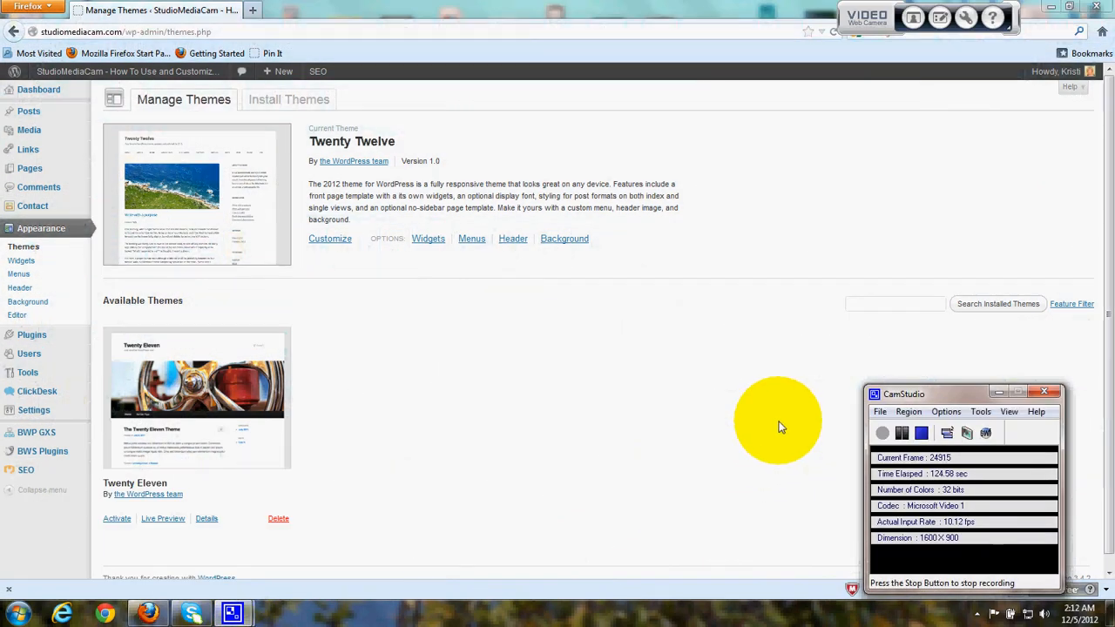